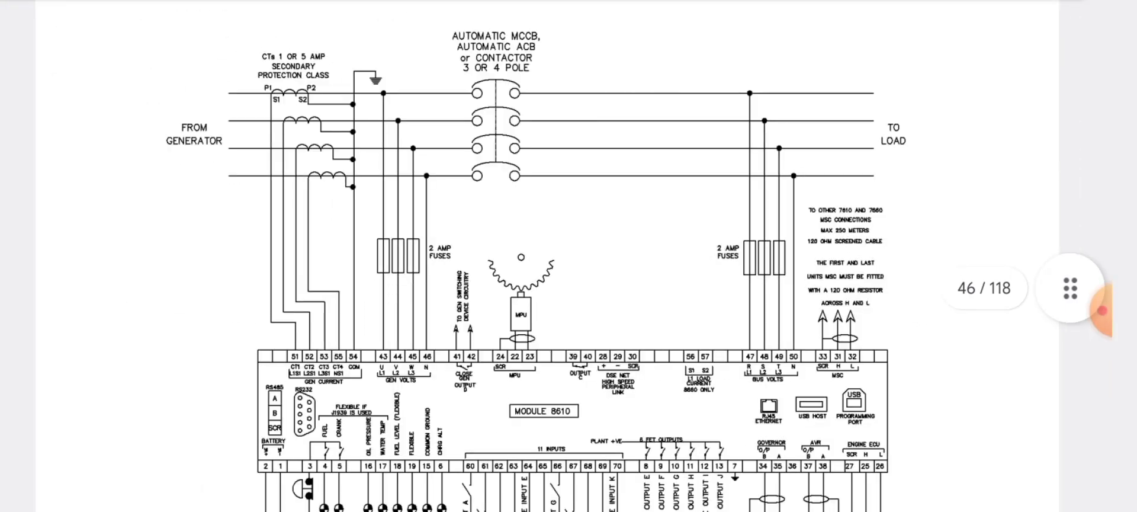
scroll(down, 3)
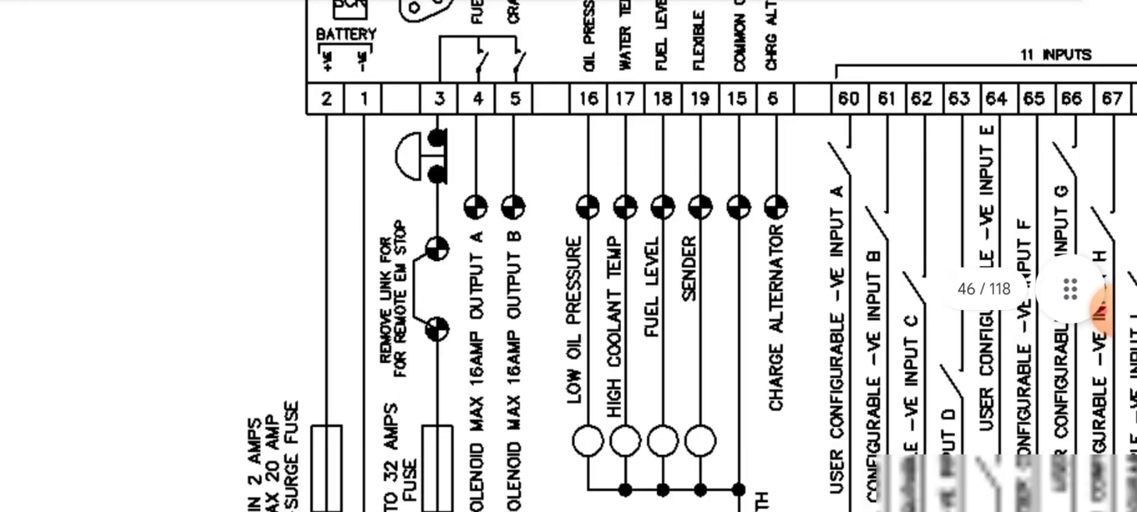
scroll(down, 3)
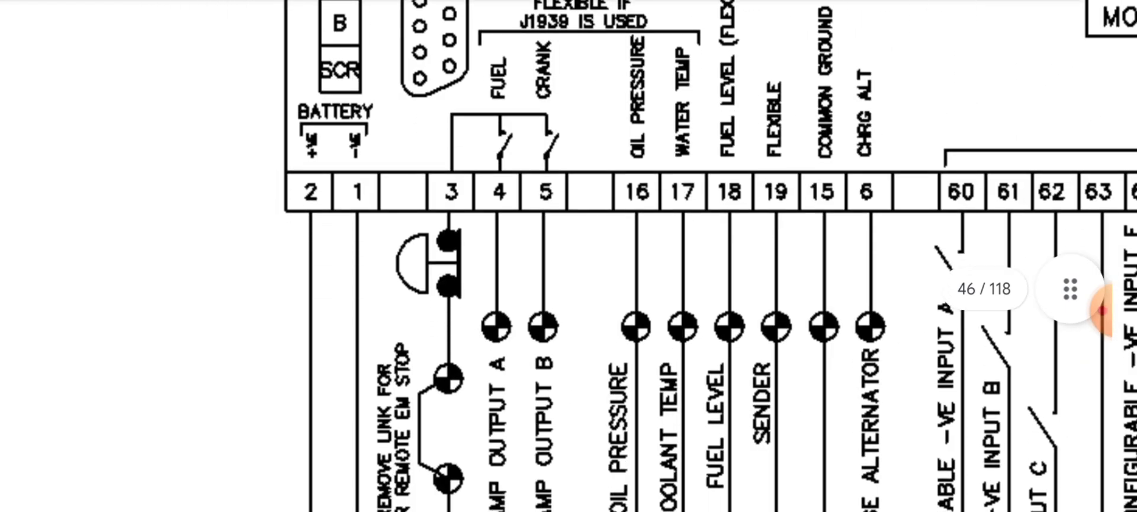
scroll(down, 3)
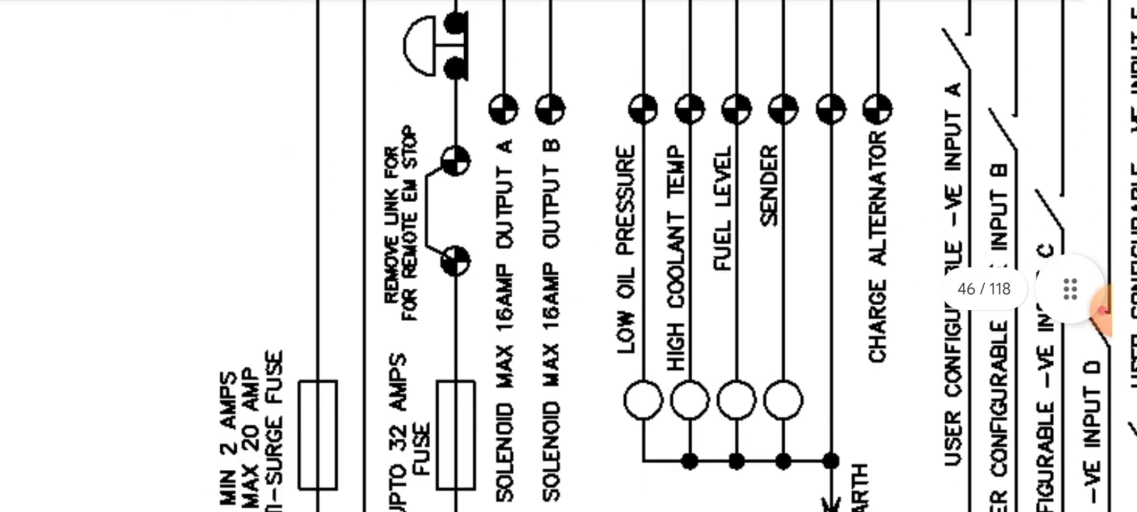
scroll(down, 3)
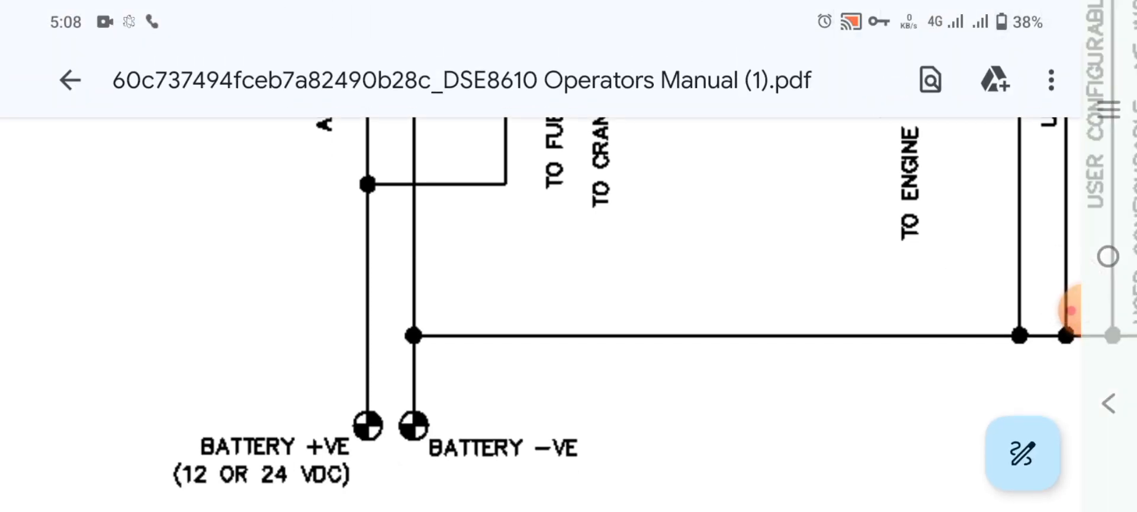
scroll(right, 3)
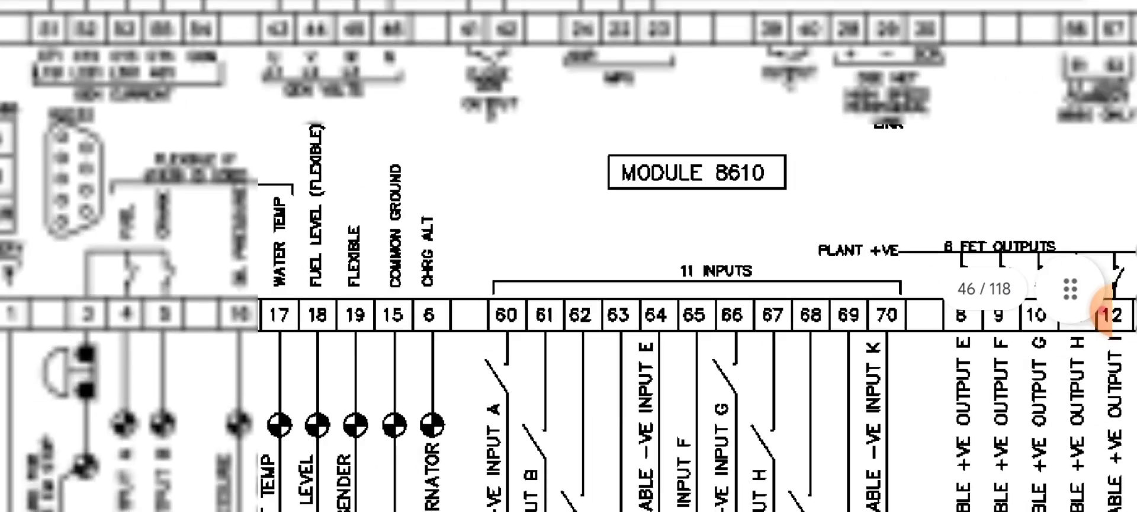
scroll(down, 3)
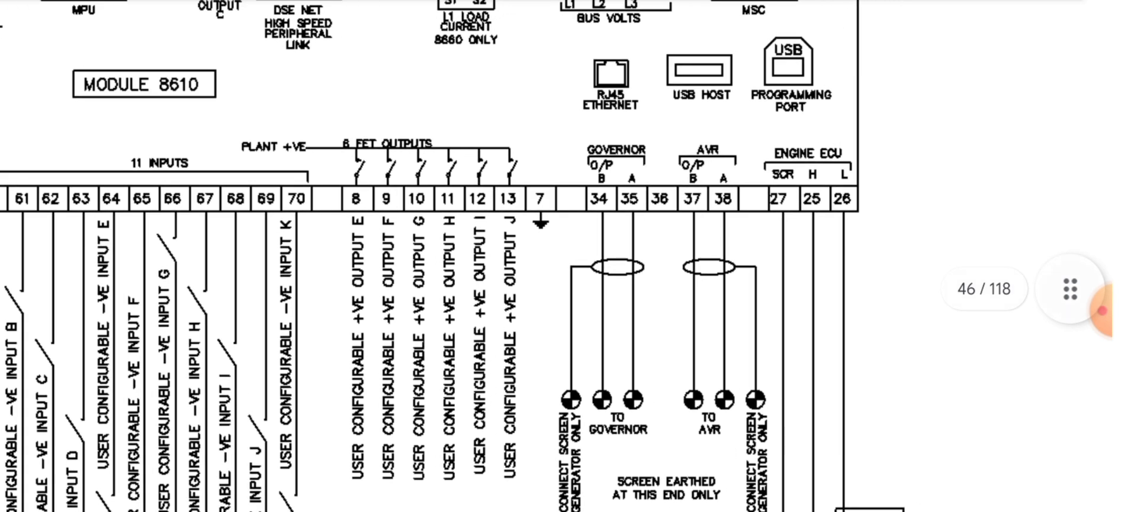
scroll(down, 3)
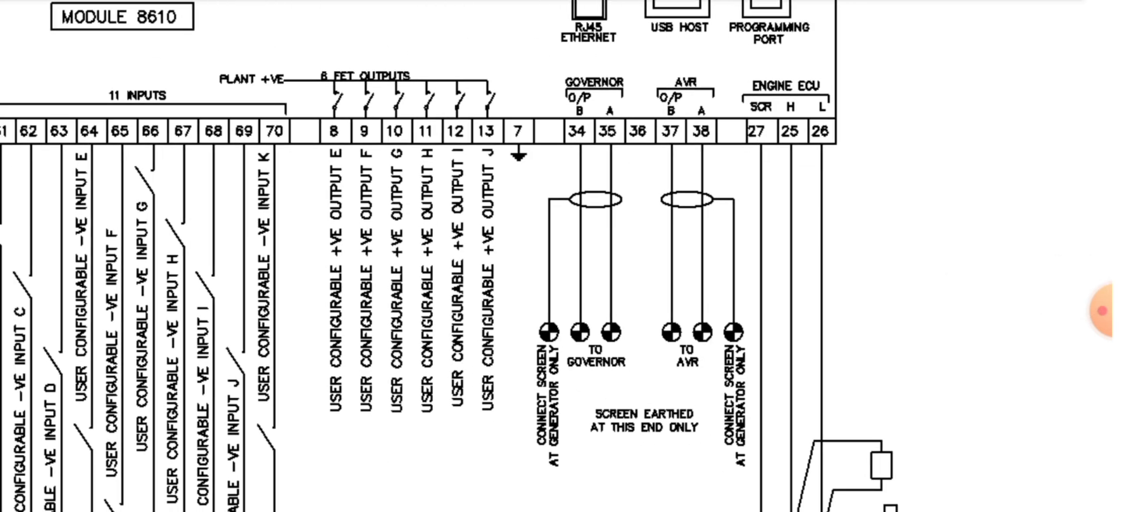
scroll(down, 3)
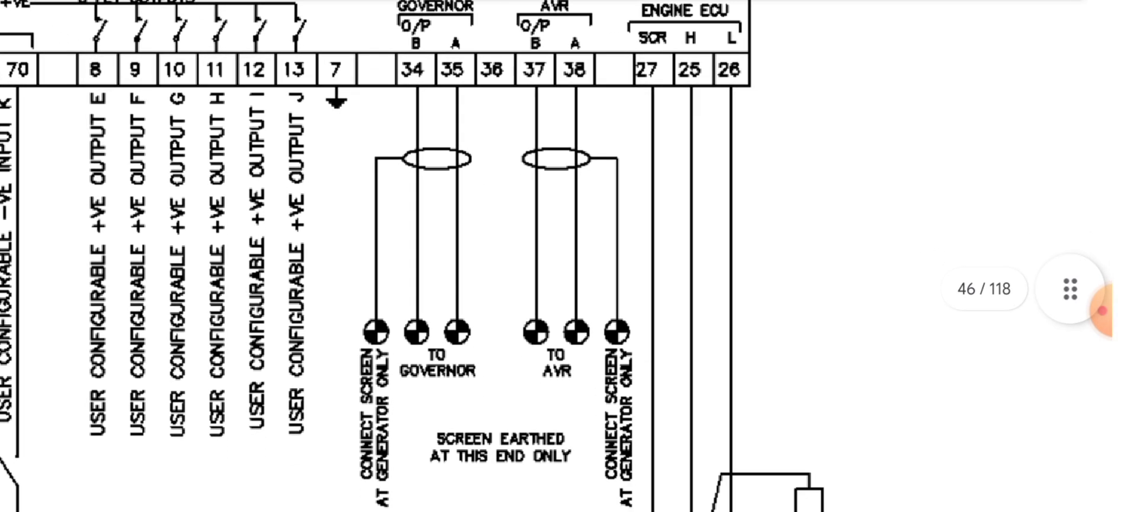
scroll(down, 3)
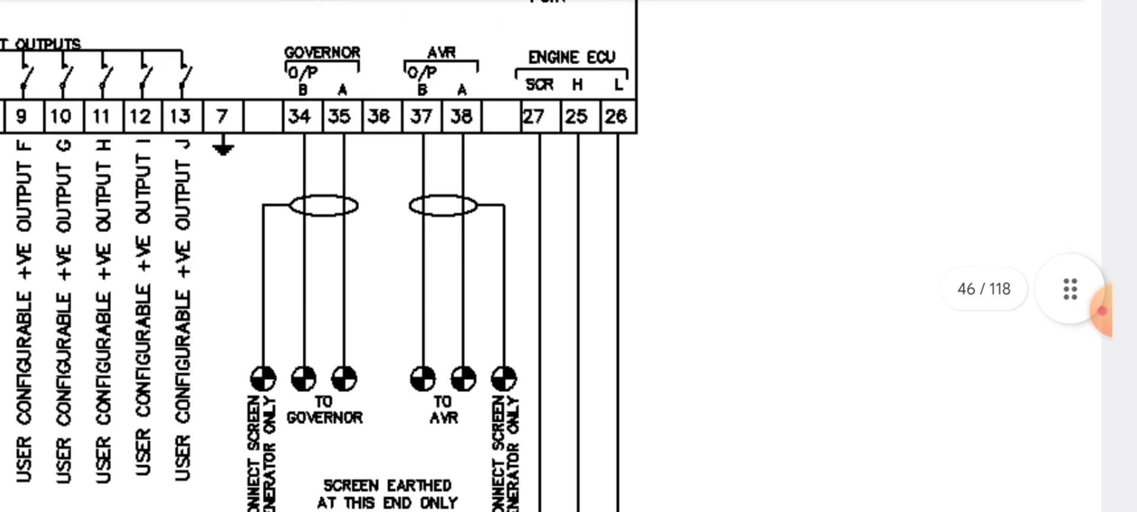
scroll(down, 3)
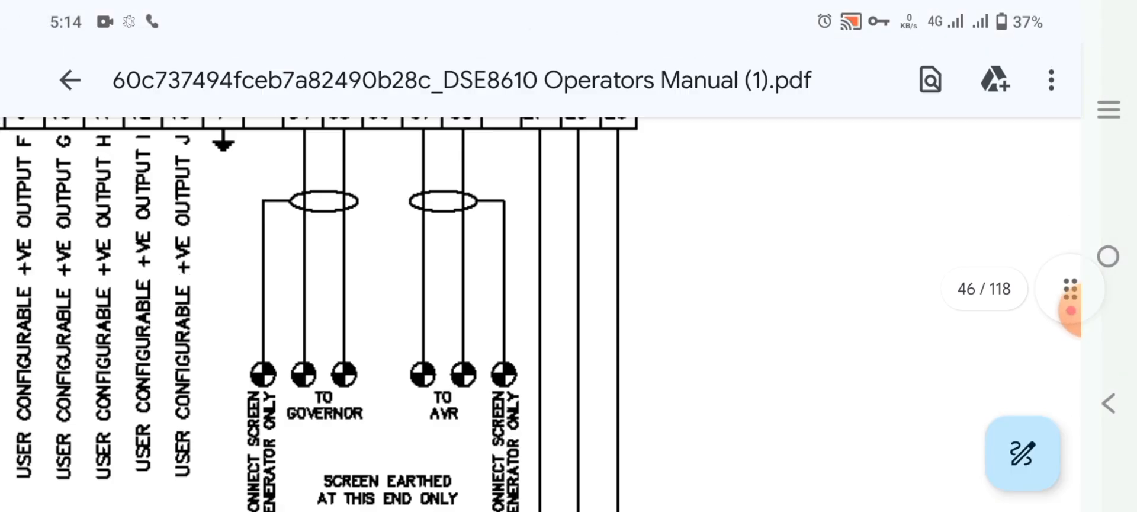
scroll(down, 3)
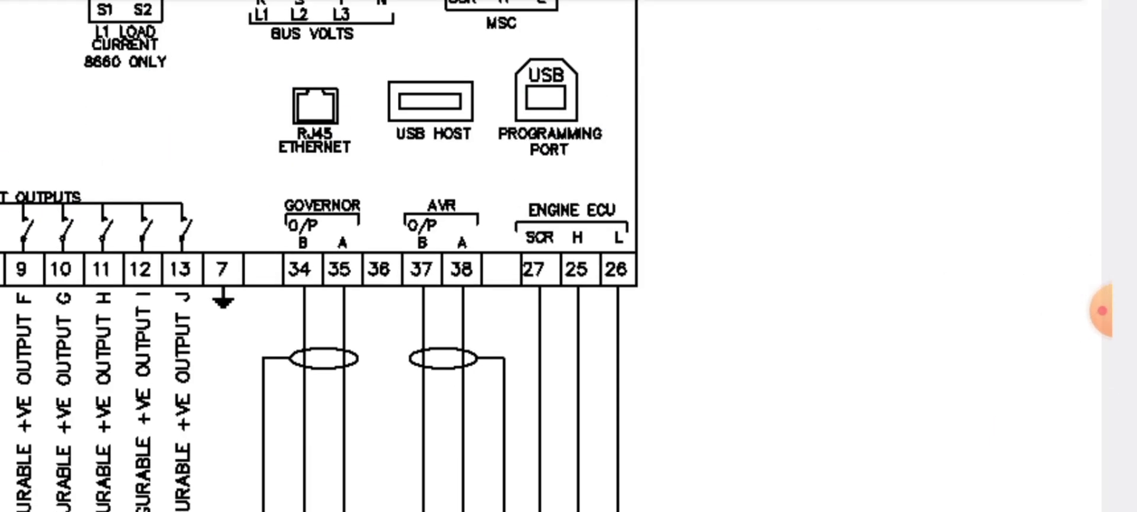
scroll(down, 3)
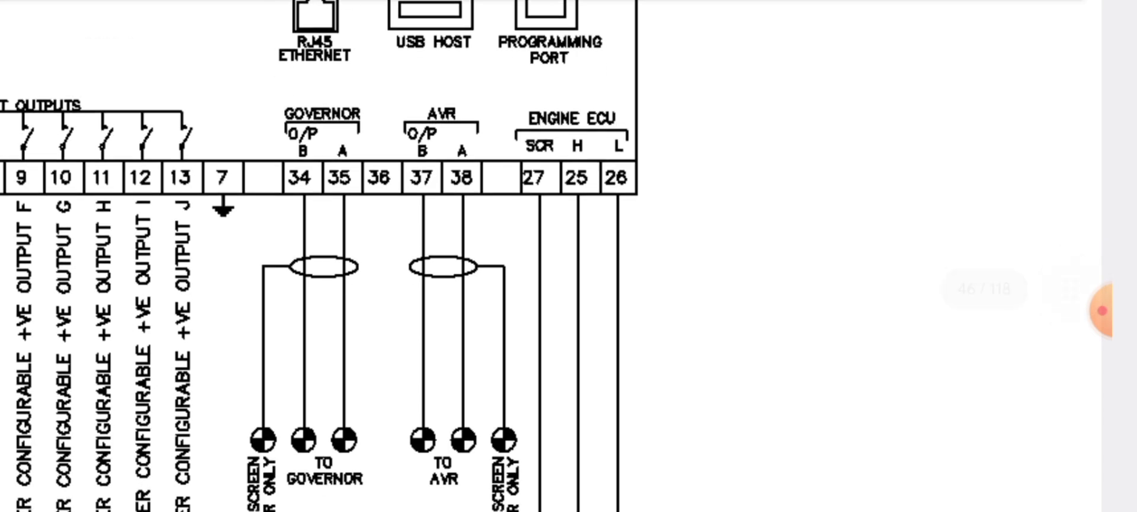
scroll(down, 3)
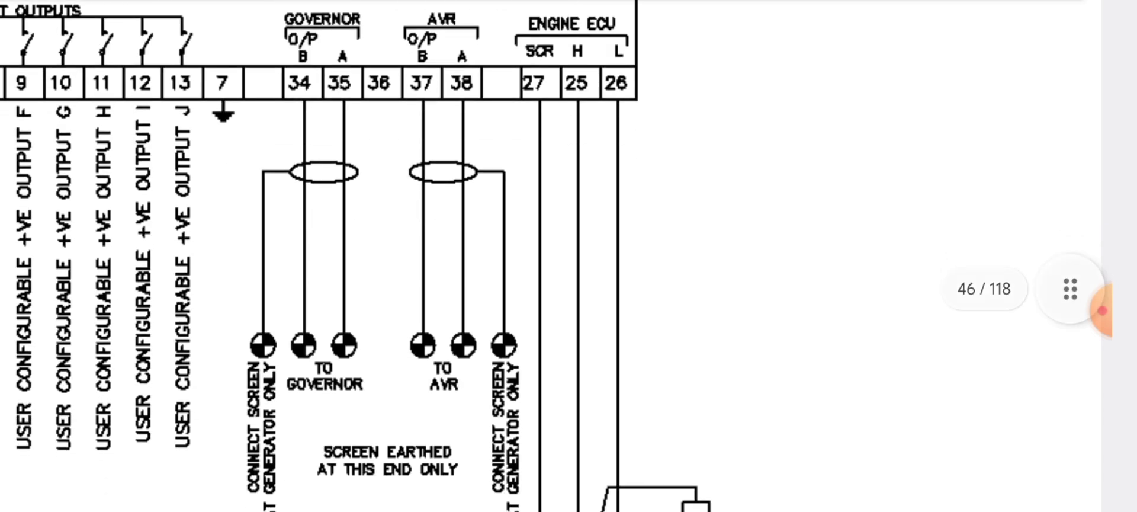
scroll(down, 3)
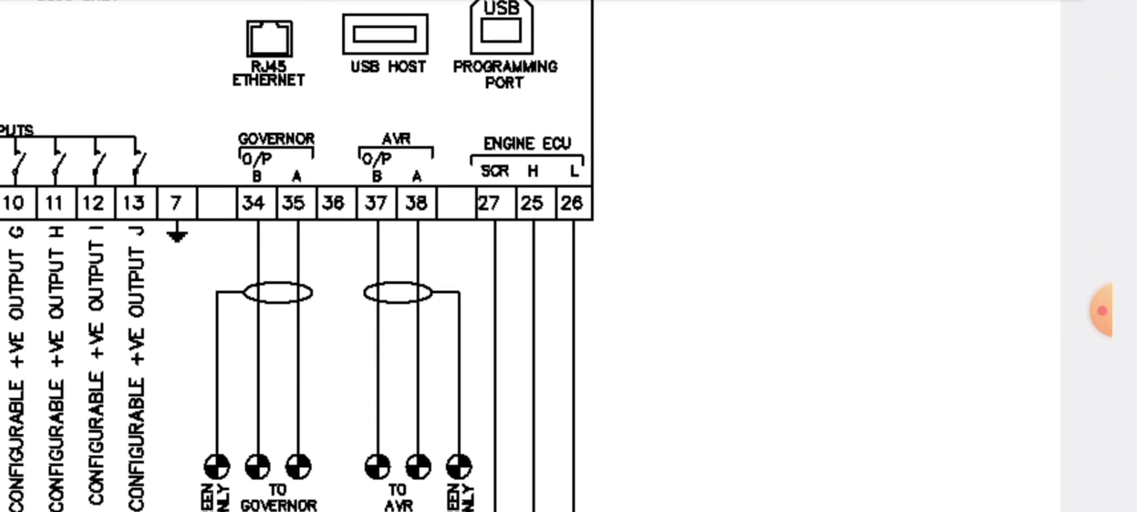
scroll(down, 3)
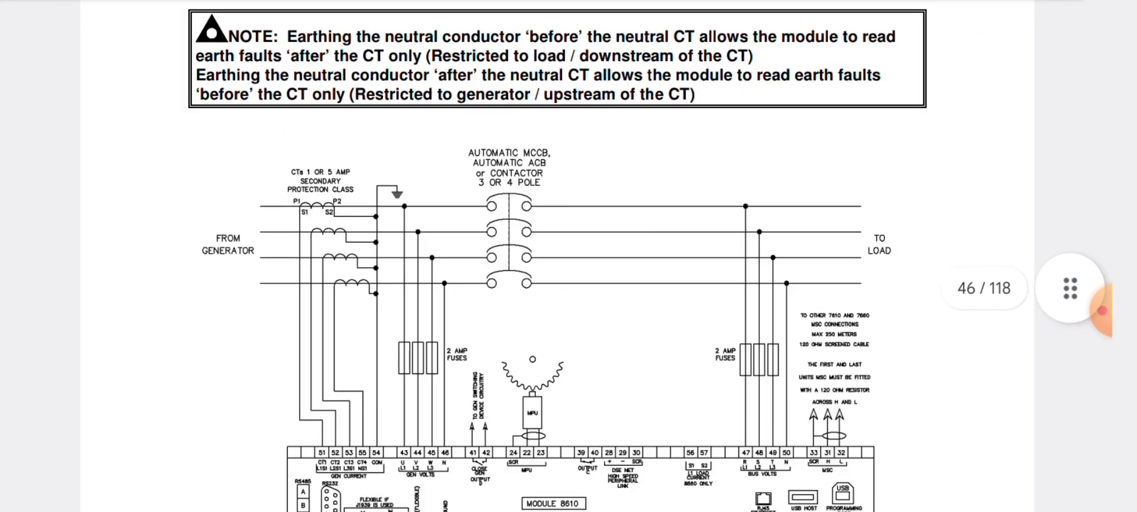
scroll(down, 3)
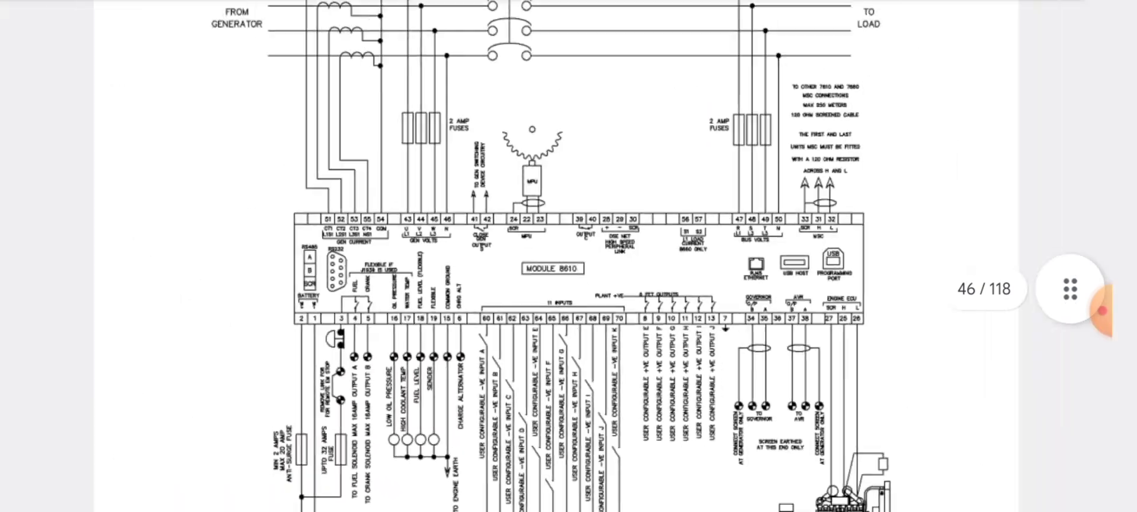
scroll(down, 3)
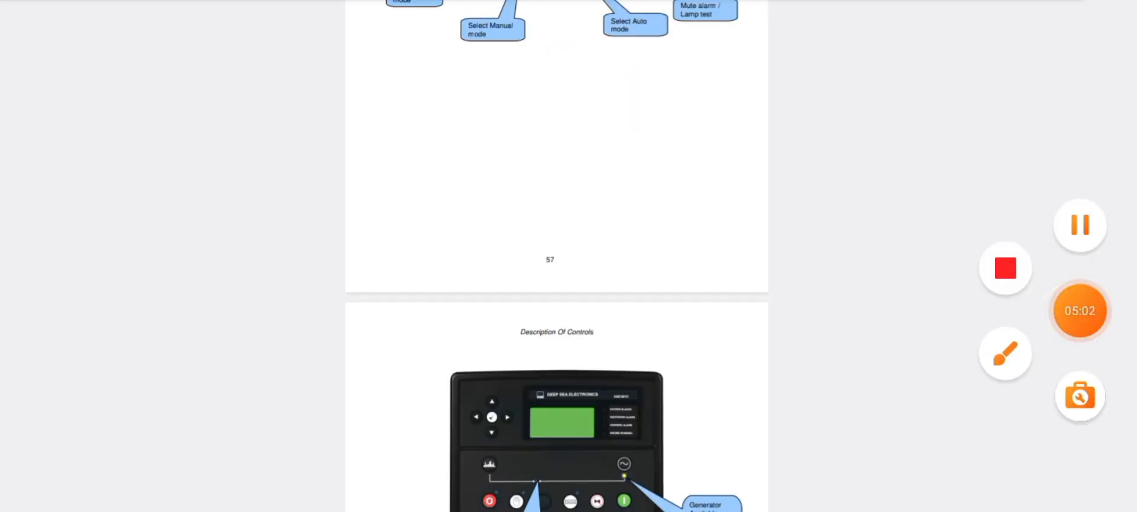